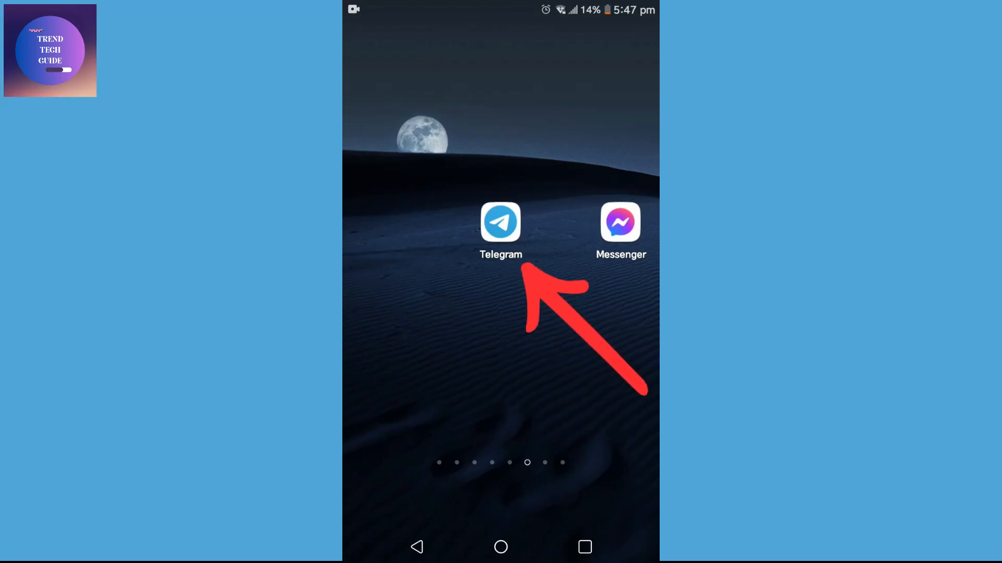
Step: Launch Telegram from the Android home screen to reach the chat list
click(500, 224)
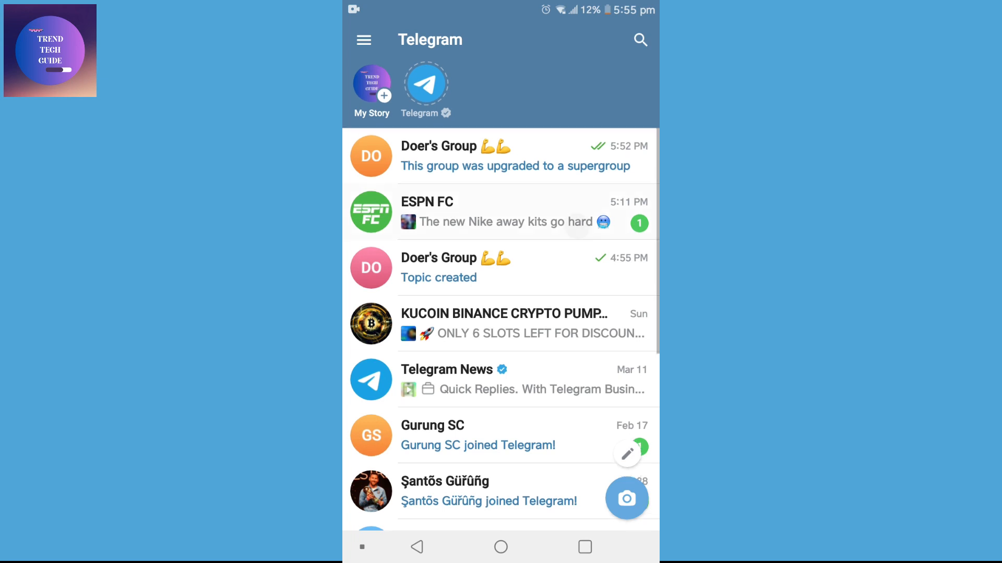
Step: Copy Doer's Group's boost link from the Boosts page, then return to the group chat's message field
scroll(up, 3)
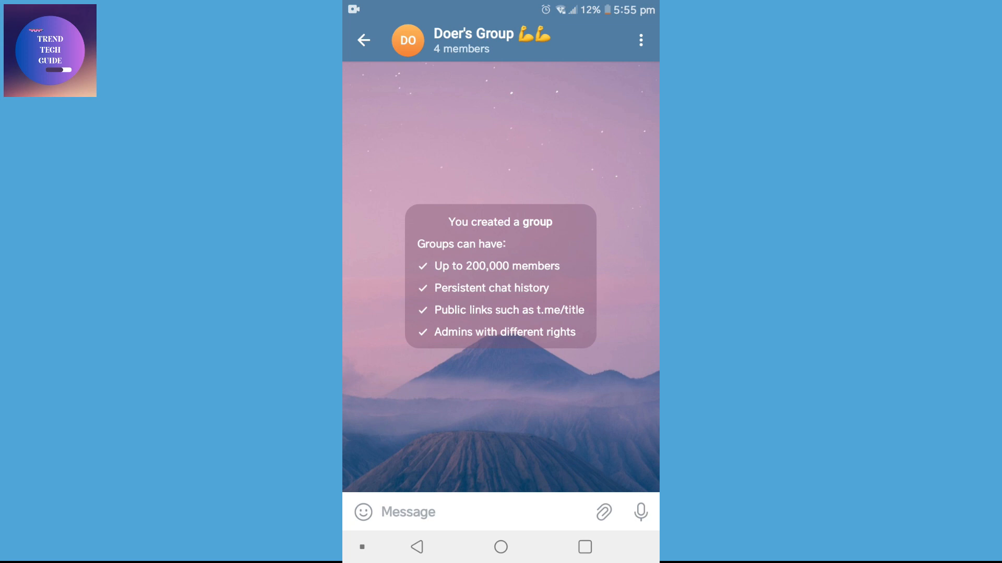
click(641, 40)
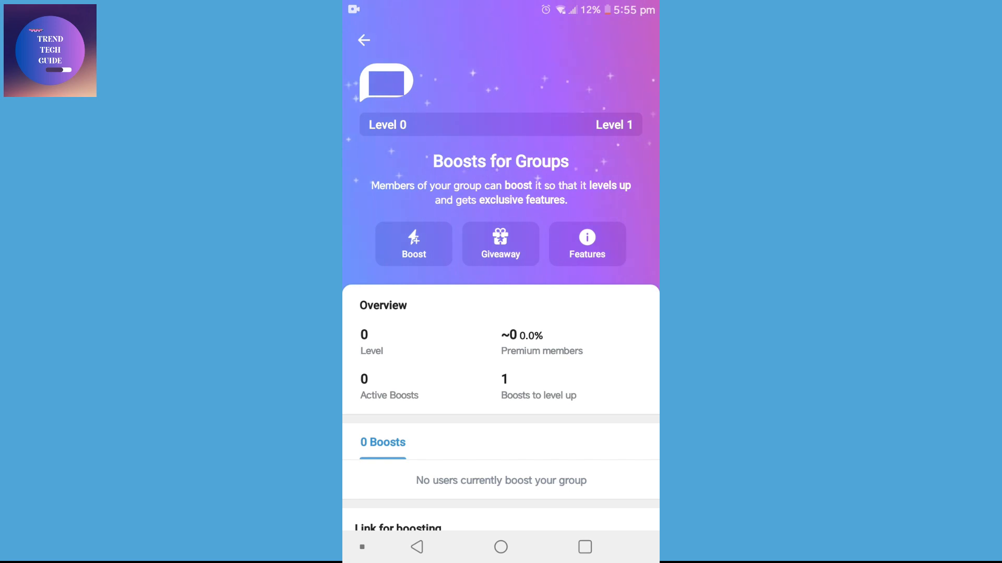
scroll(down, 3)
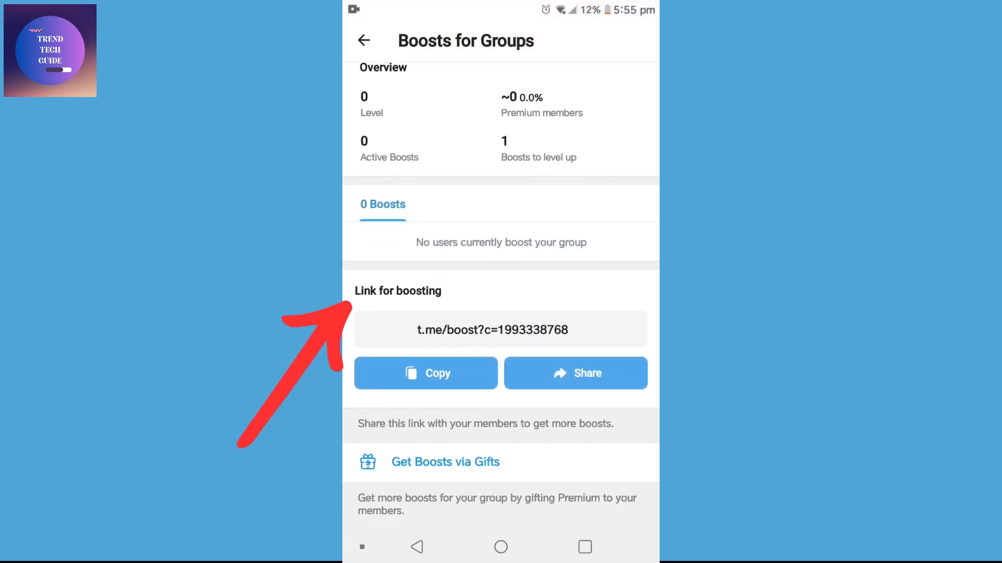
click(426, 373)
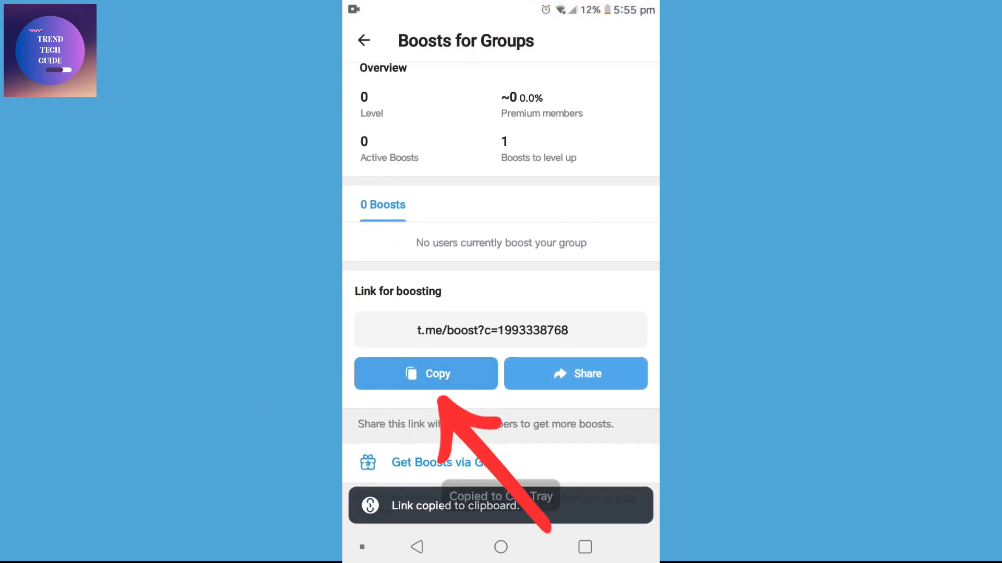
click(365, 40)
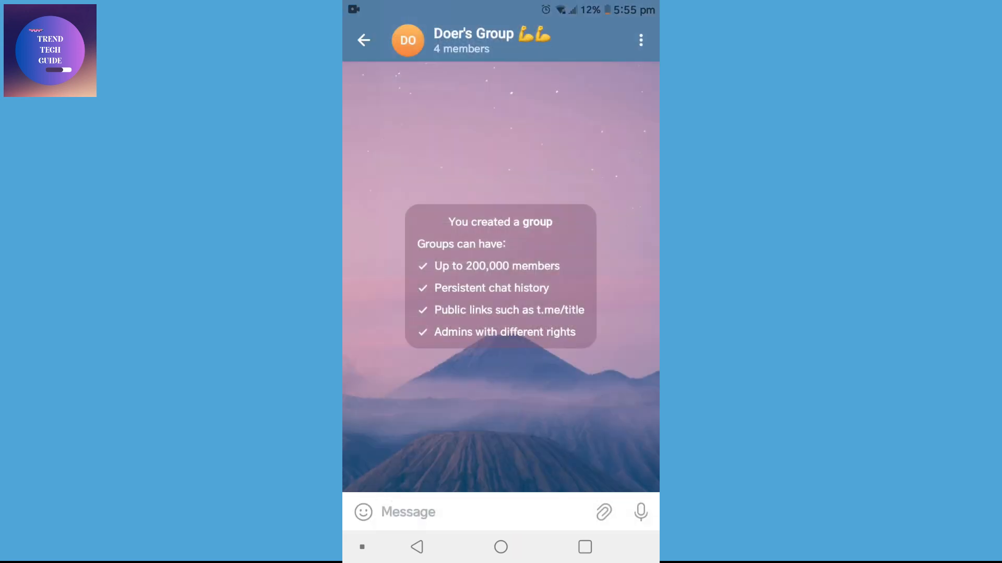
click(447, 512)
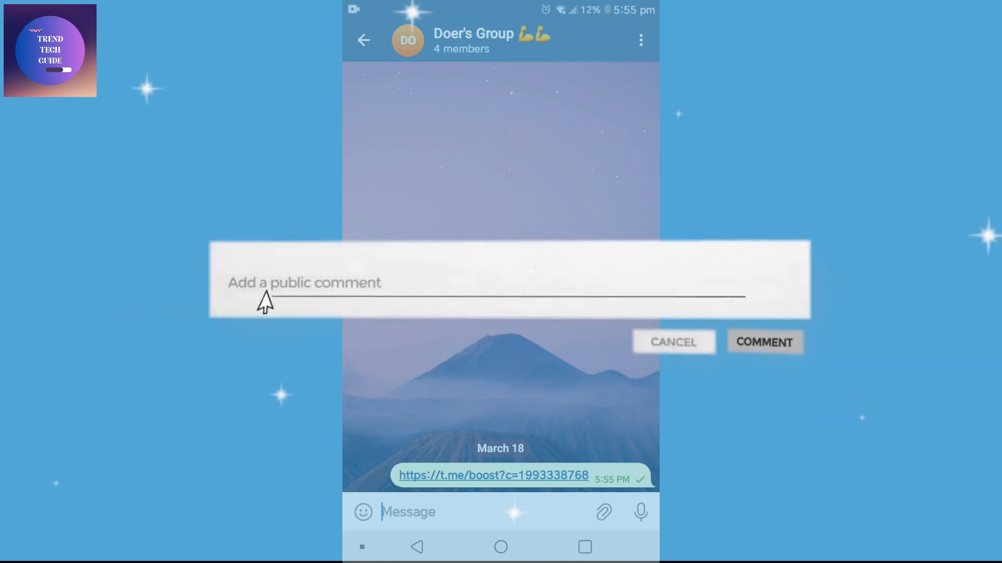
Step: Enter 'Leave a comment bell' in Doer's Group chat message field
text(Leave a comment bell)
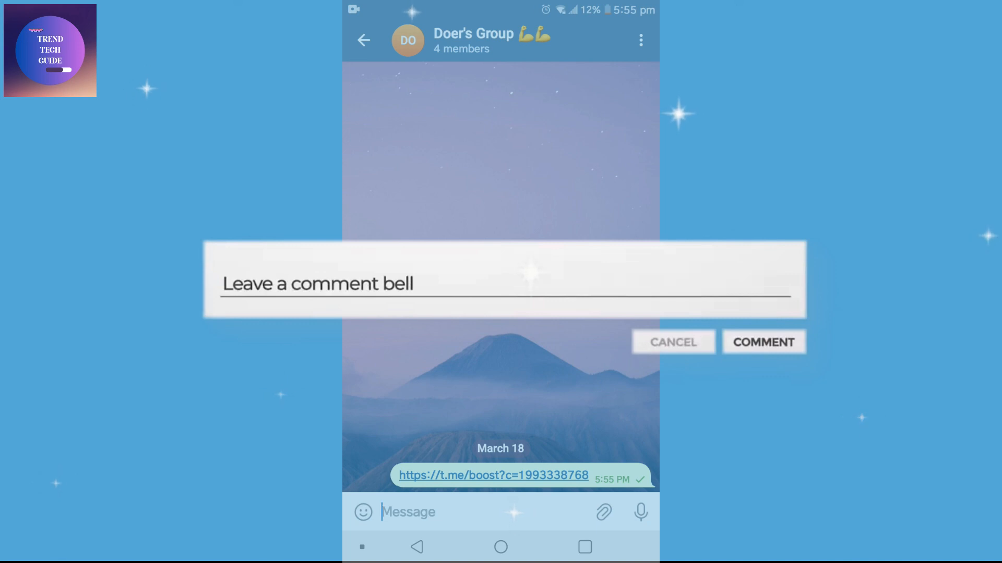